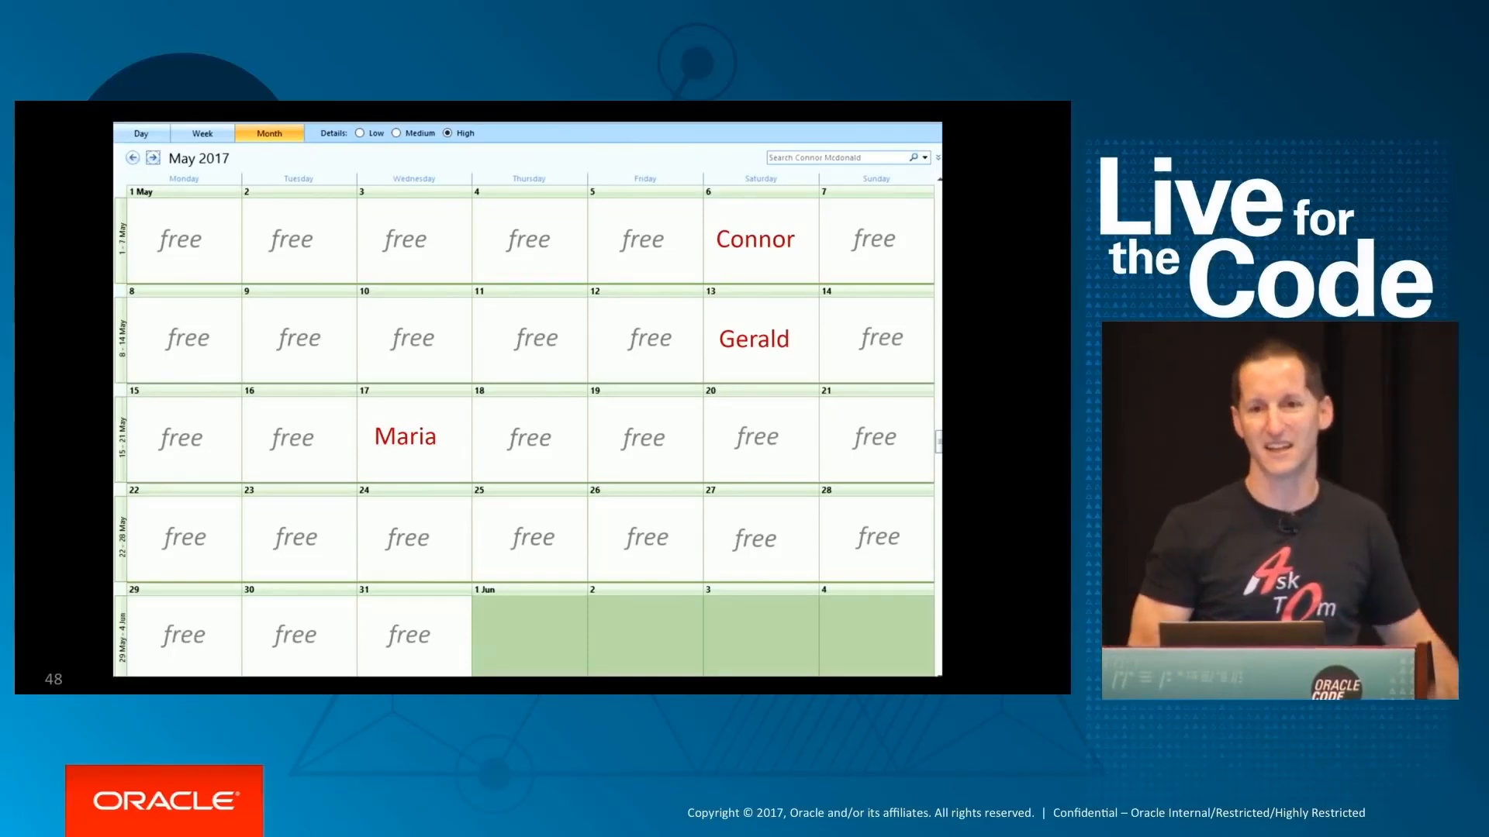
Step: Advance from the calendar slide to the connect-by-level query generating rows 1 to 10
key("Right")
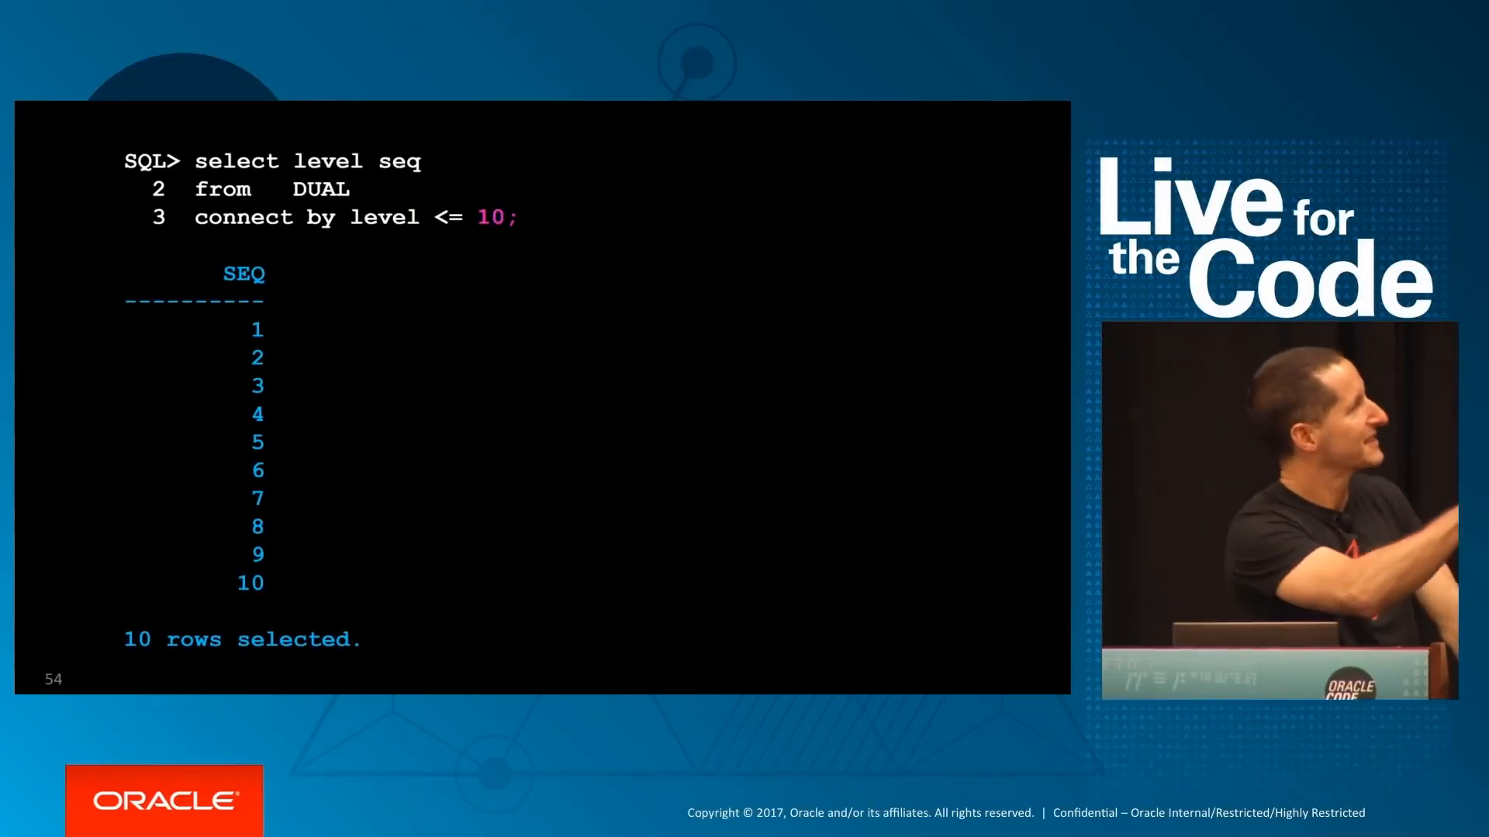